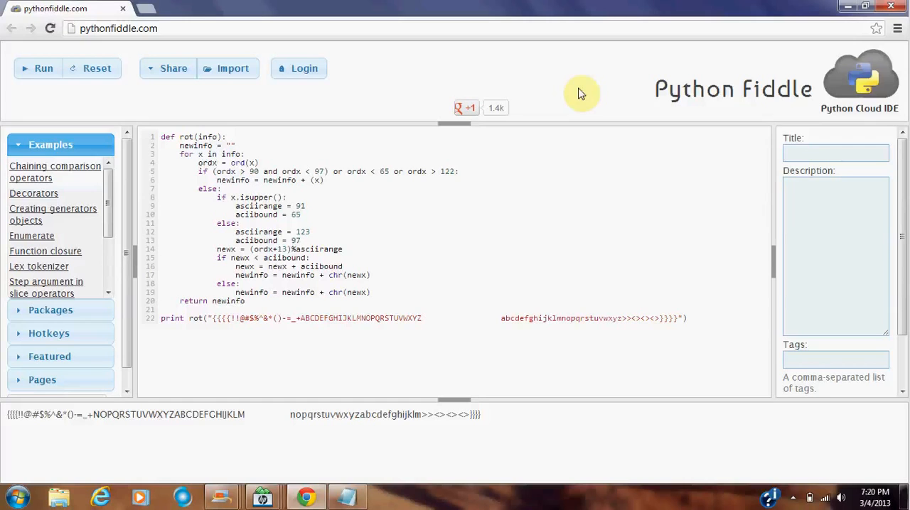
{"action": "mouse_move", "coordinate": [410, 318]}
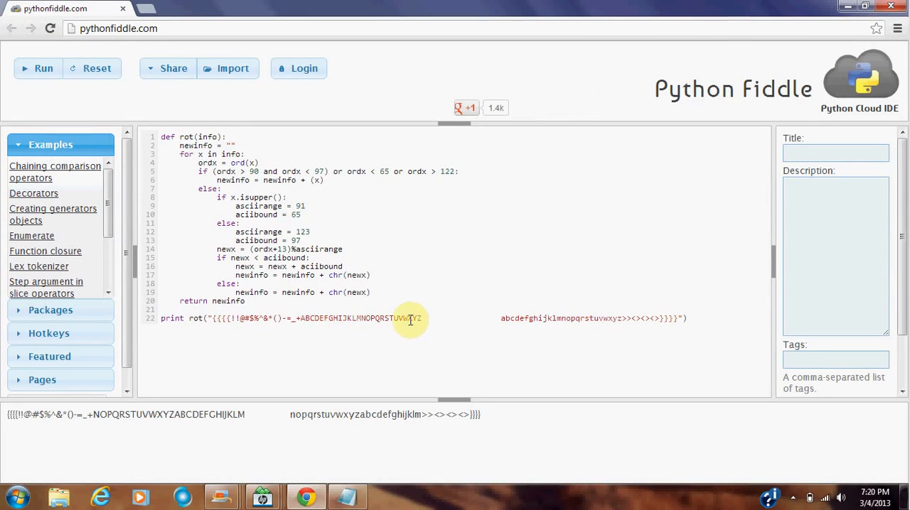
{"action": "mouse_move", "coordinate": [551, 317]}
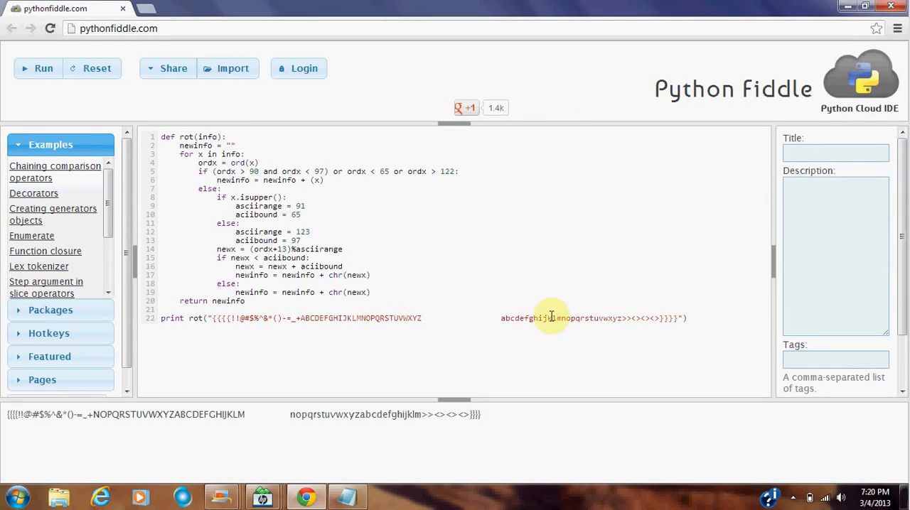
{"action": "mouse_move", "coordinate": [615, 319]}
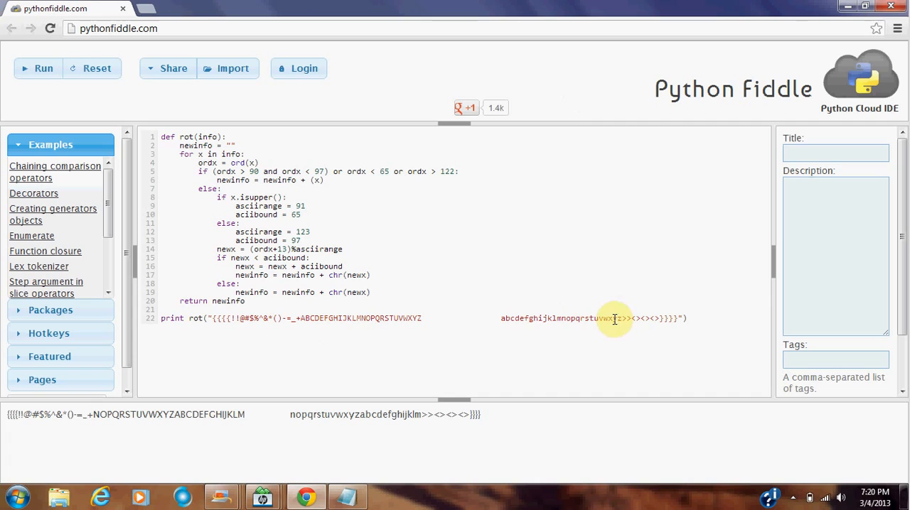
{"action": "mouse_move", "coordinate": [658, 319]}
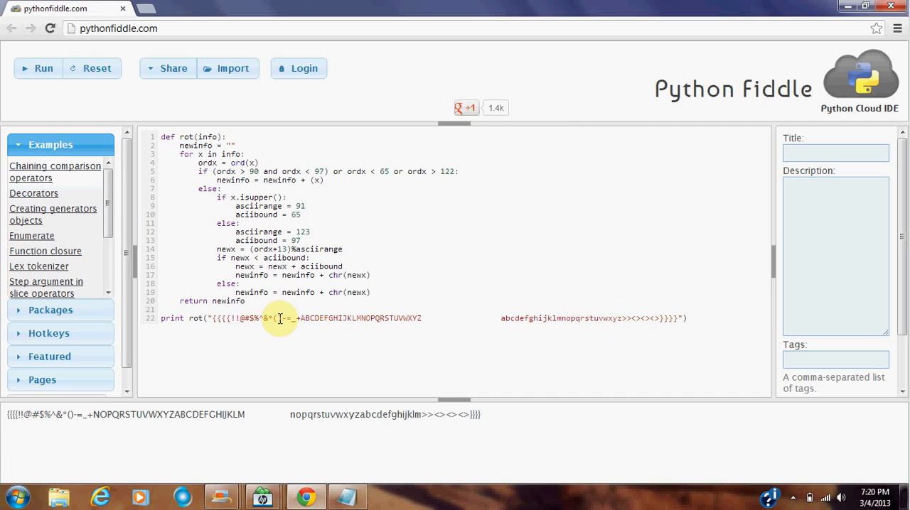
{"action": "mouse_move", "coordinate": [478, 318]}
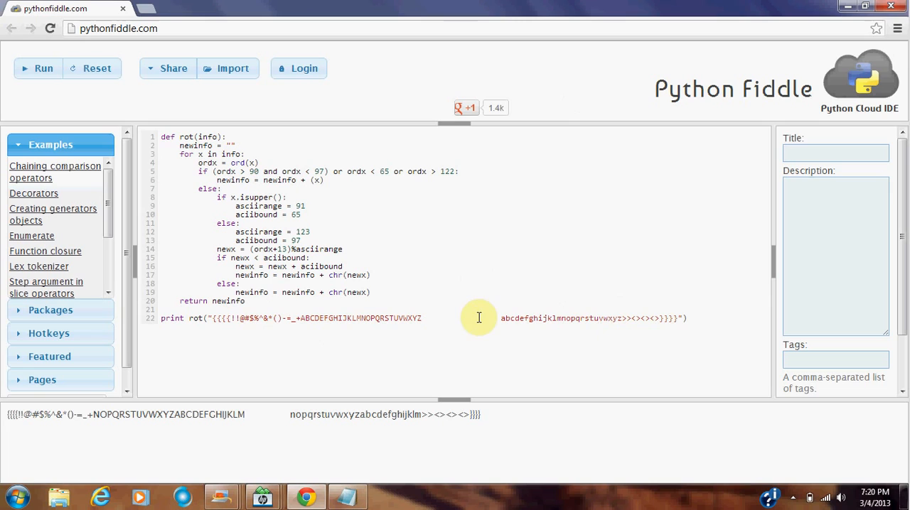
{"action": "mouse_move", "coordinate": [581, 164]}
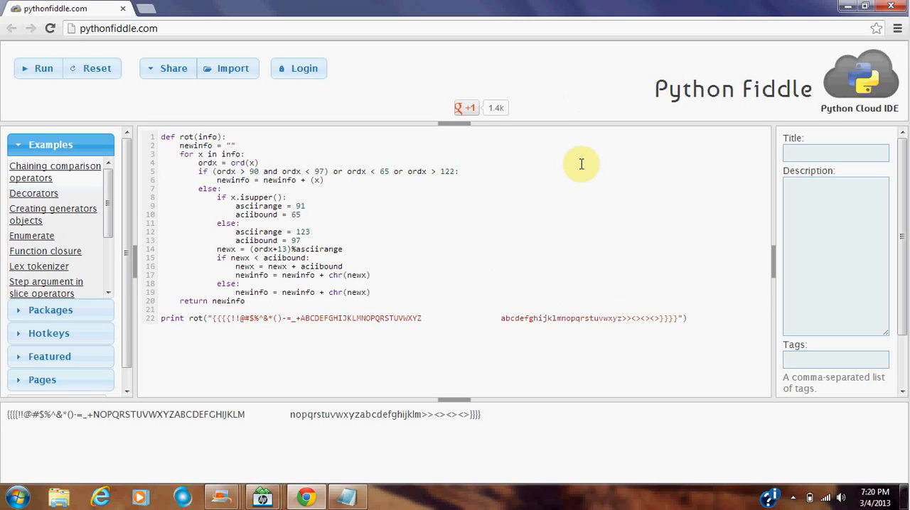
{"action": "mouse_move", "coordinate": [518, 202]}
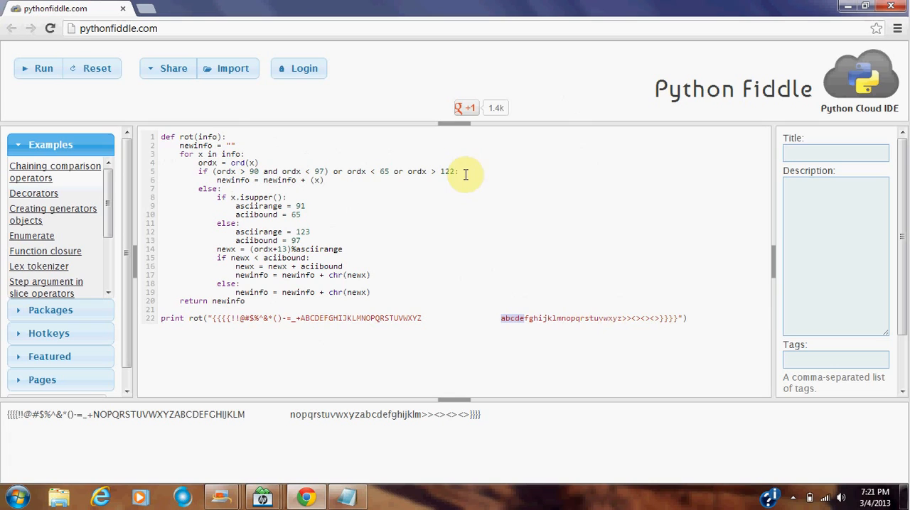
{"action": "mouse_move", "coordinate": [442, 213]}
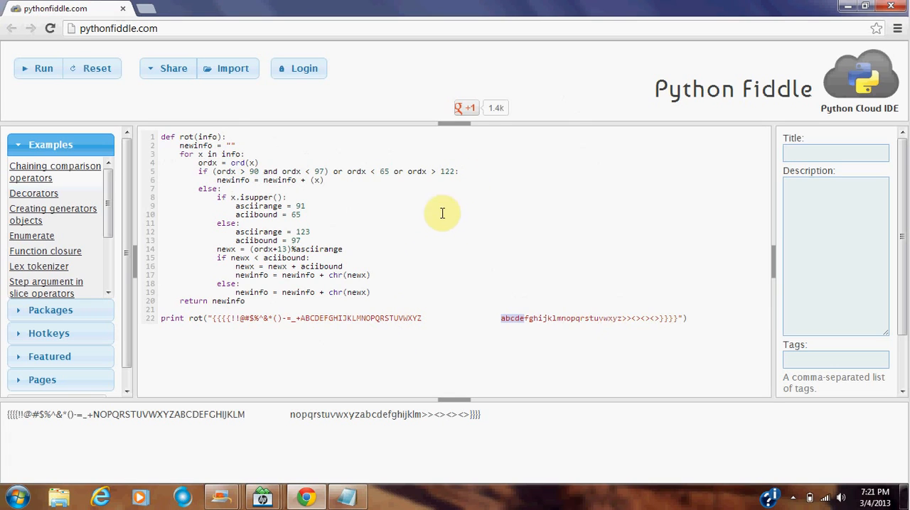
{"action": "mouse_move", "coordinate": [312, 180]}
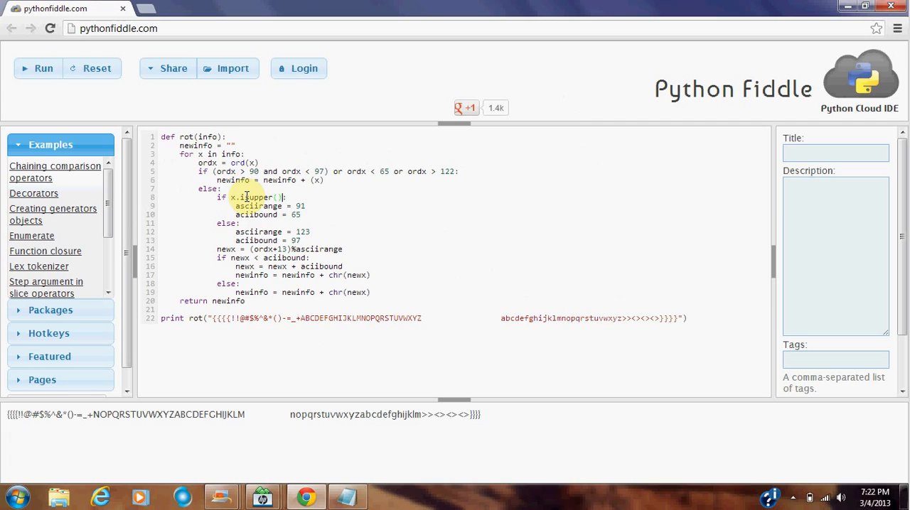
{"action": "left_click", "coordinate": [247, 223]}
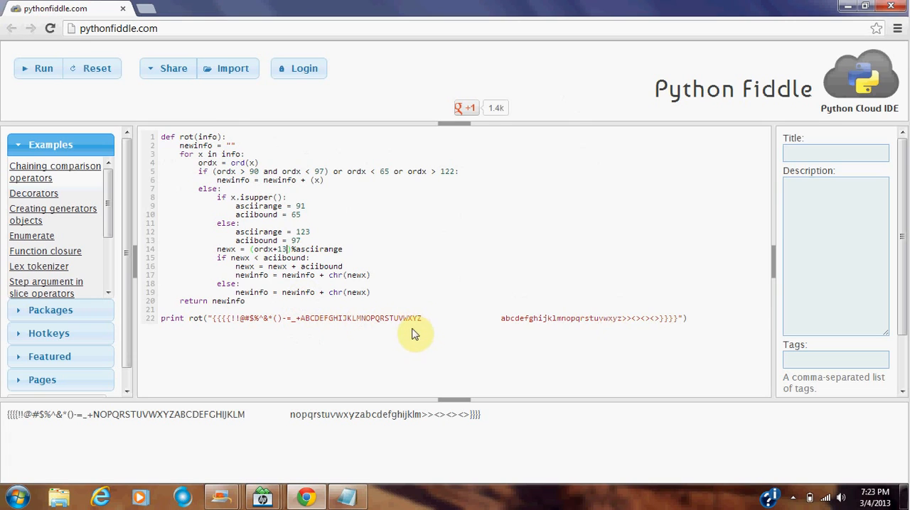
{"action": "mouse_move", "coordinate": [425, 332]}
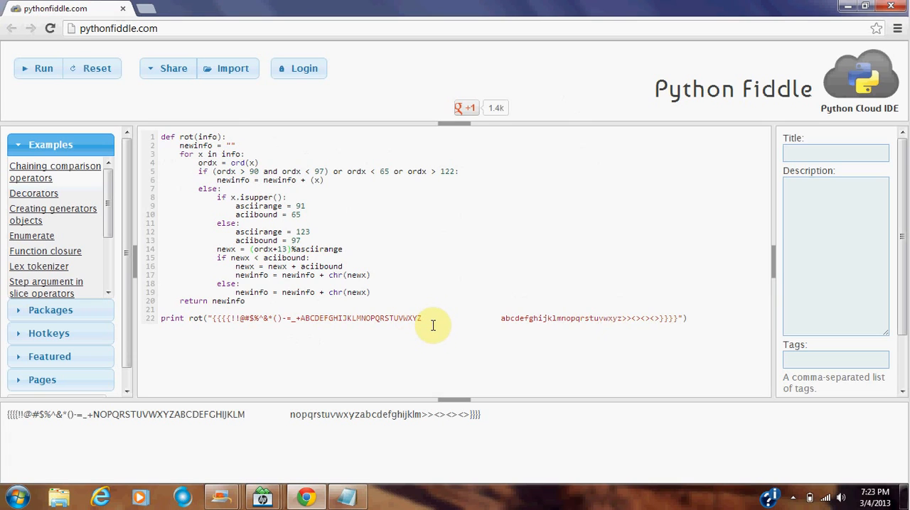
{"action": "mouse_move", "coordinate": [407, 318]}
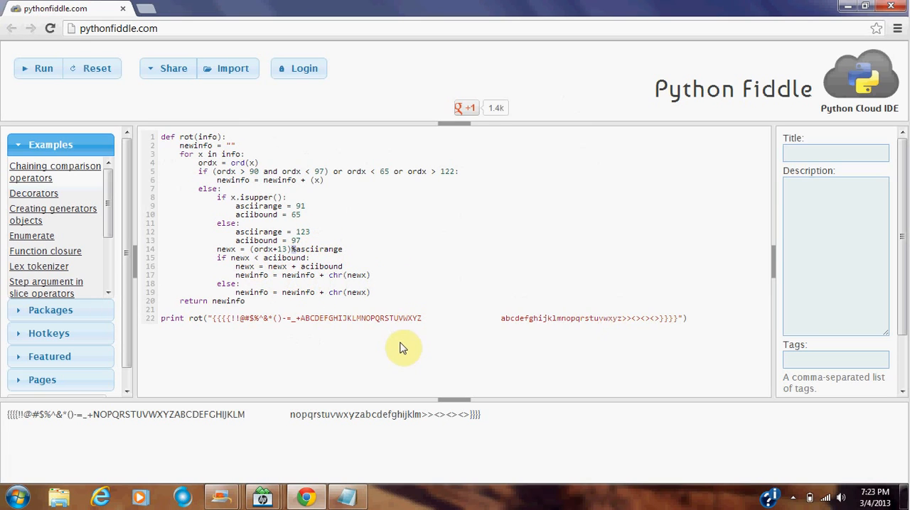
{"action": "mouse_move", "coordinate": [411, 320]}
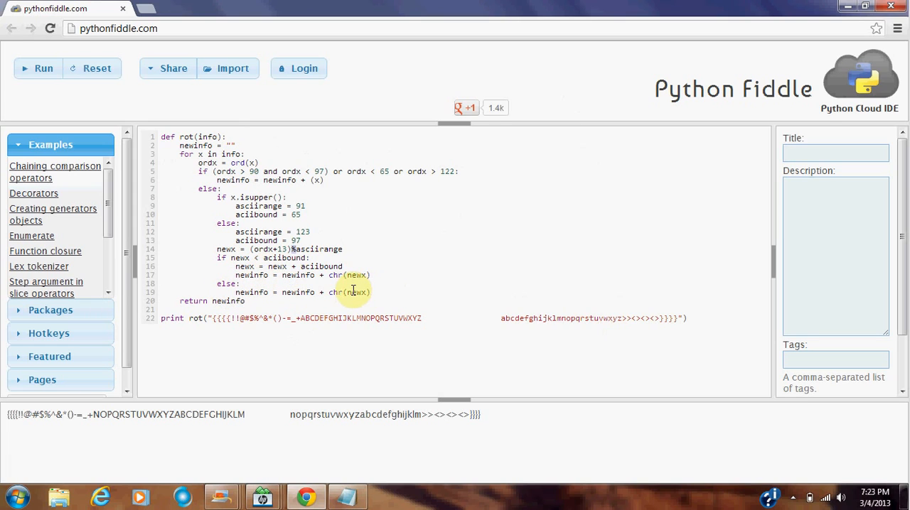
{"action": "mouse_move", "coordinate": [304, 292]}
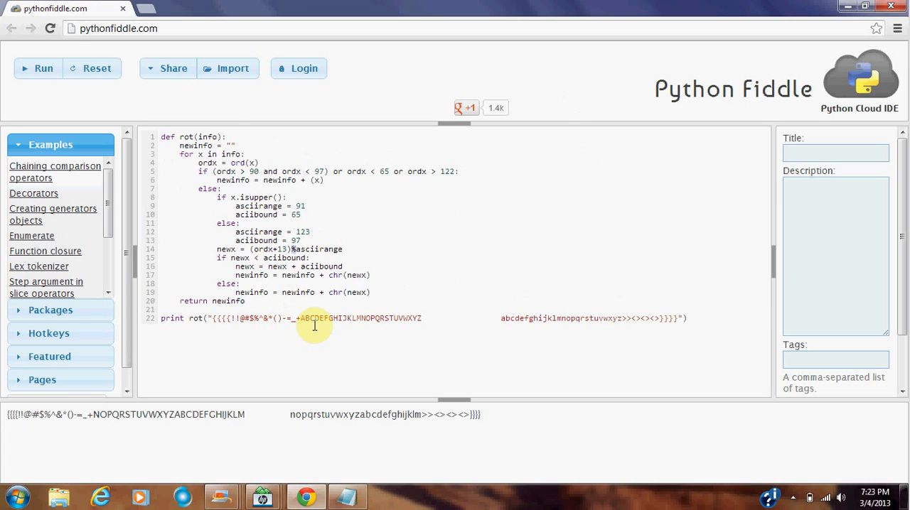
{"action": "mouse_move", "coordinate": [282, 334]}
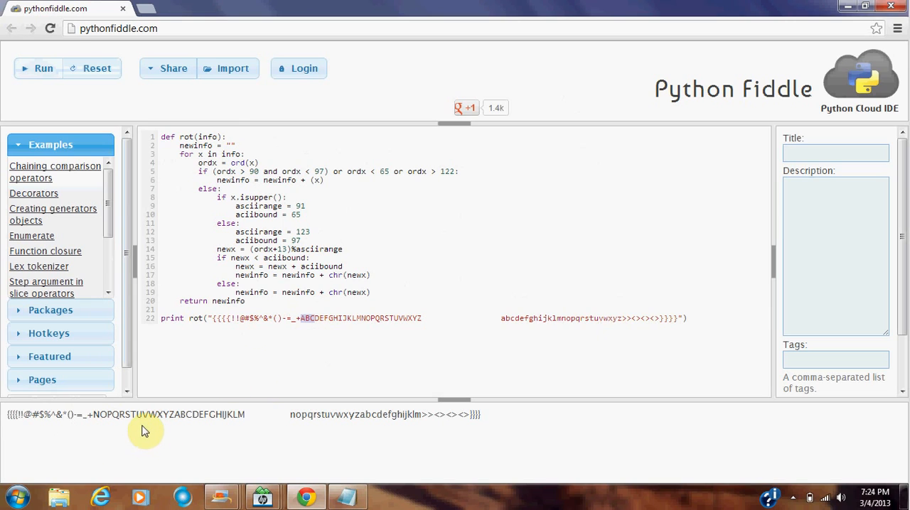
{"action": "mouse_move", "coordinate": [290, 342]}
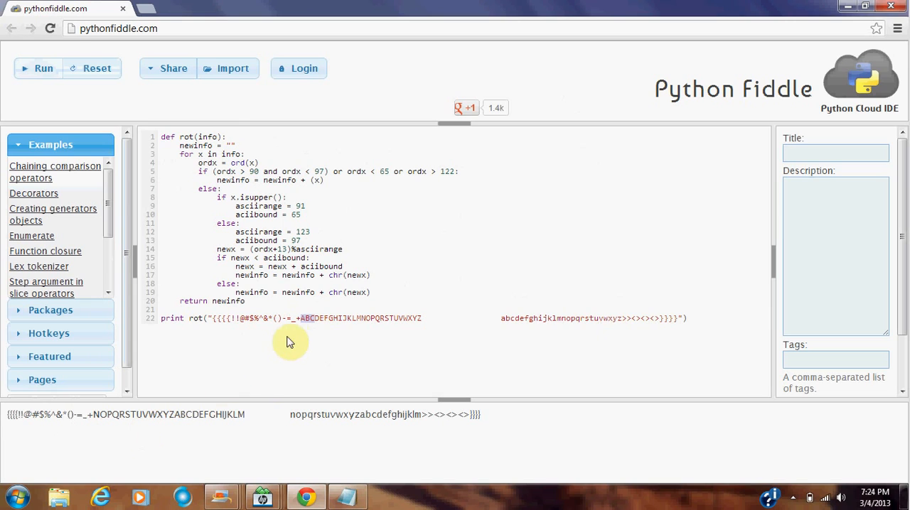
{"action": "mouse_move", "coordinate": [273, 413]}
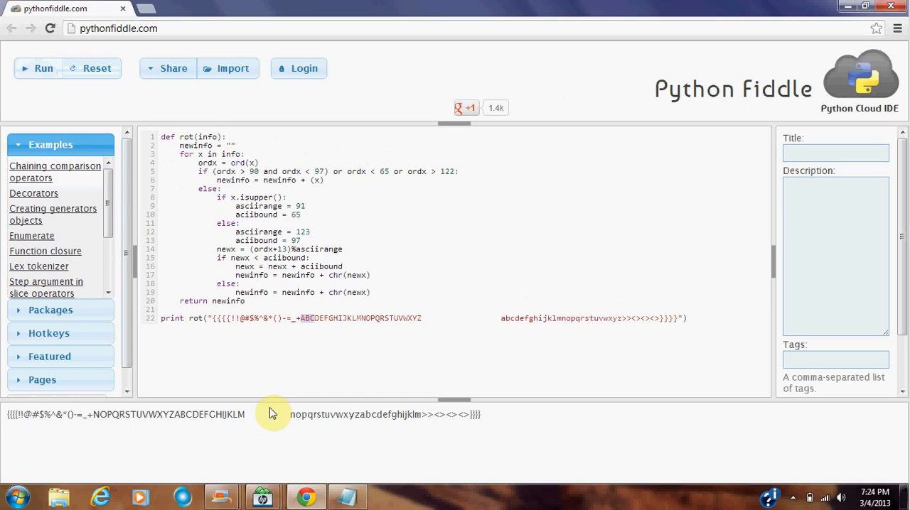
{"action": "mouse_move", "coordinate": [272, 382]}
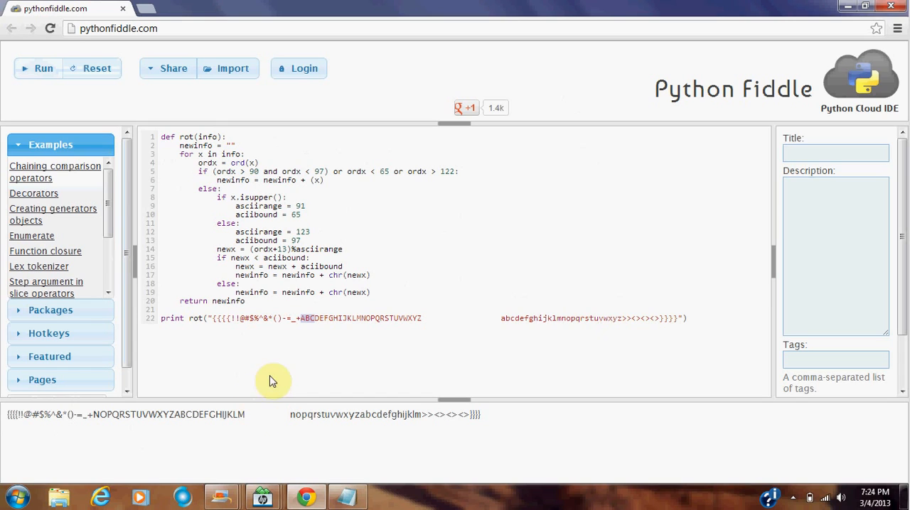
{"action": "mouse_move", "coordinate": [257, 380]}
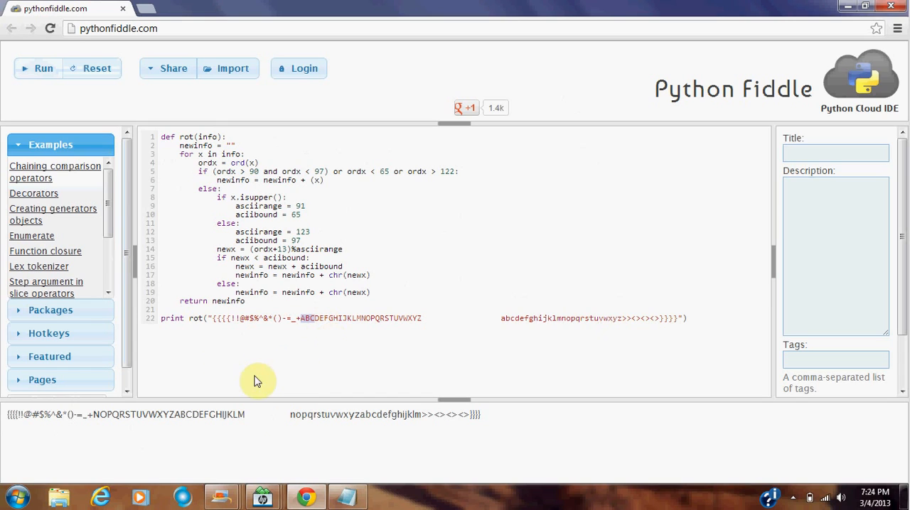
{"action": "mouse_move", "coordinate": [288, 345]}
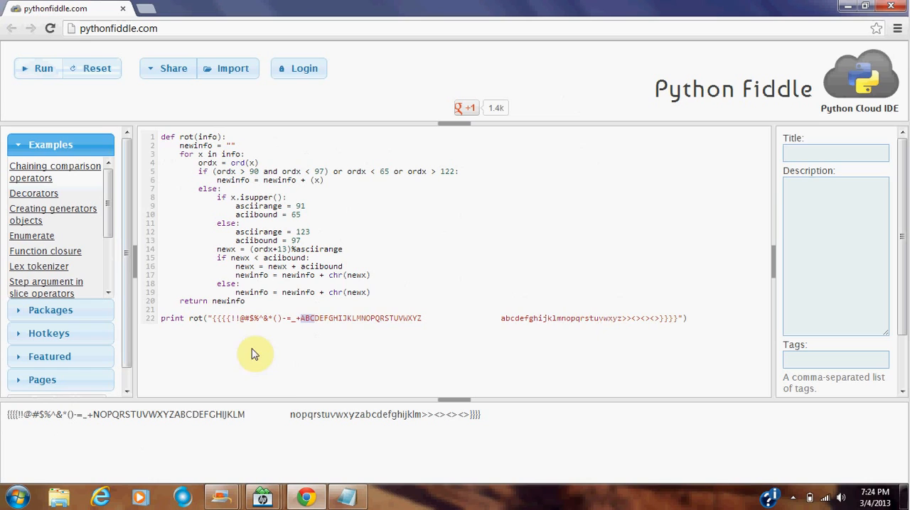
{"action": "mouse_move", "coordinate": [379, 367]}
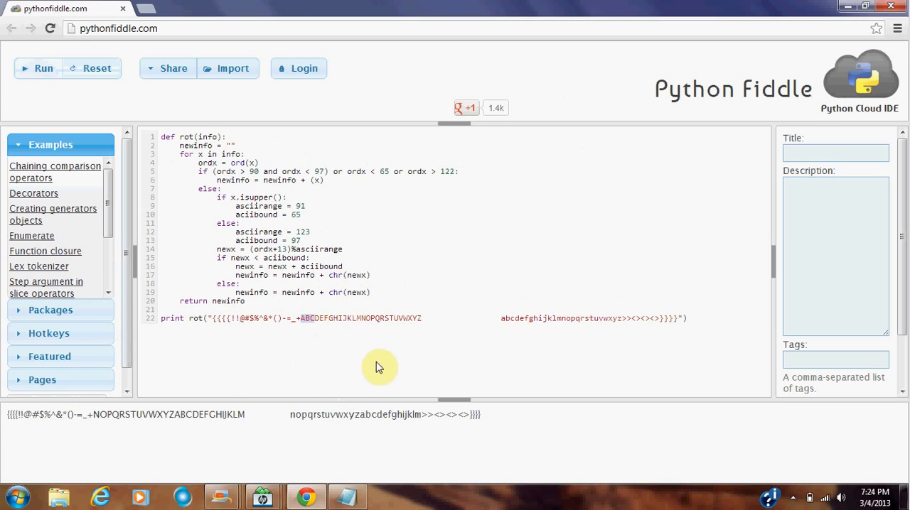
{"action": "mouse_move", "coordinate": [355, 375]}
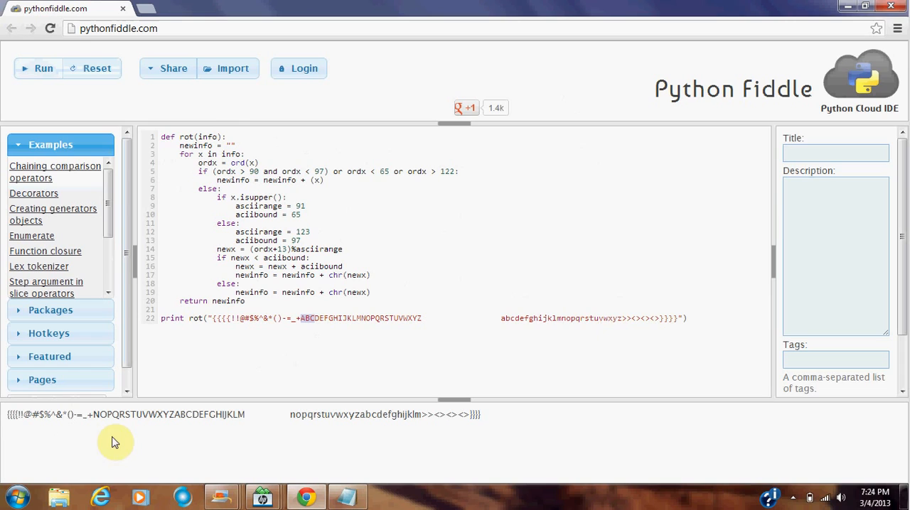
{"action": "mouse_move", "coordinate": [173, 354]}
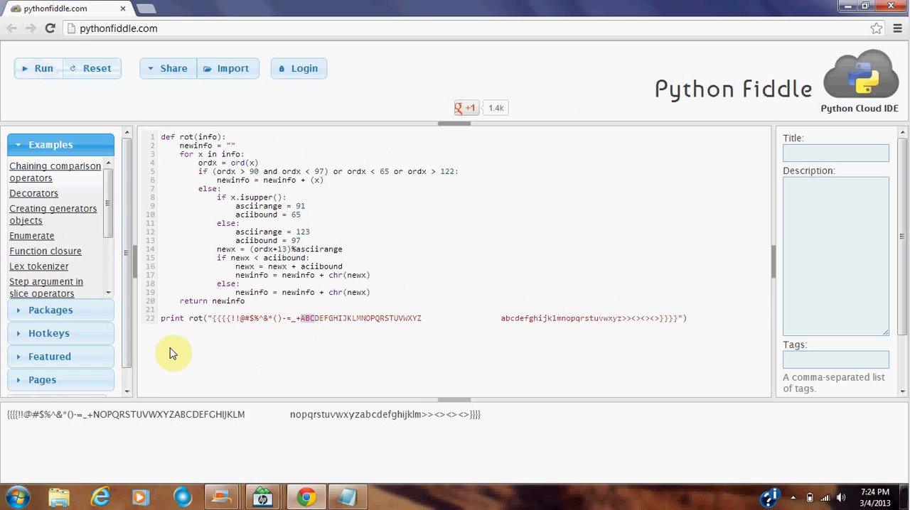
{"action": "mouse_move", "coordinate": [252, 370]}
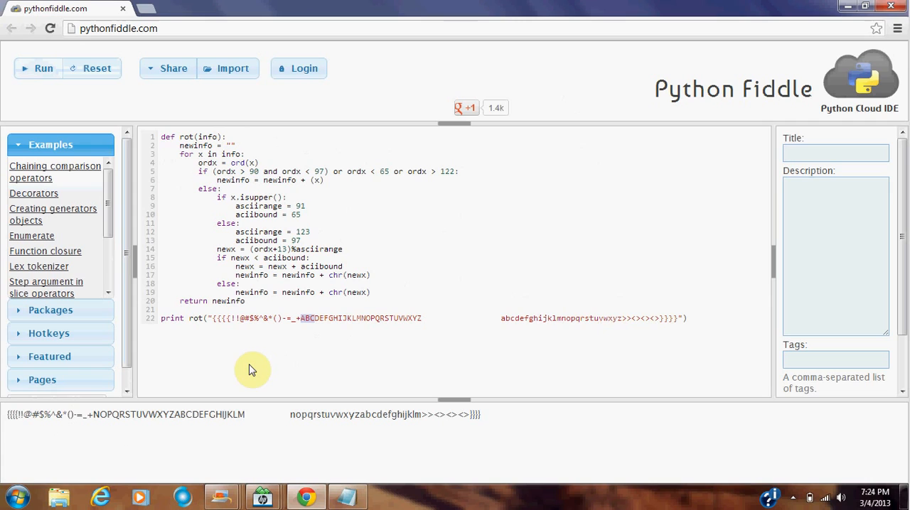
{"action": "mouse_move", "coordinate": [414, 355]}
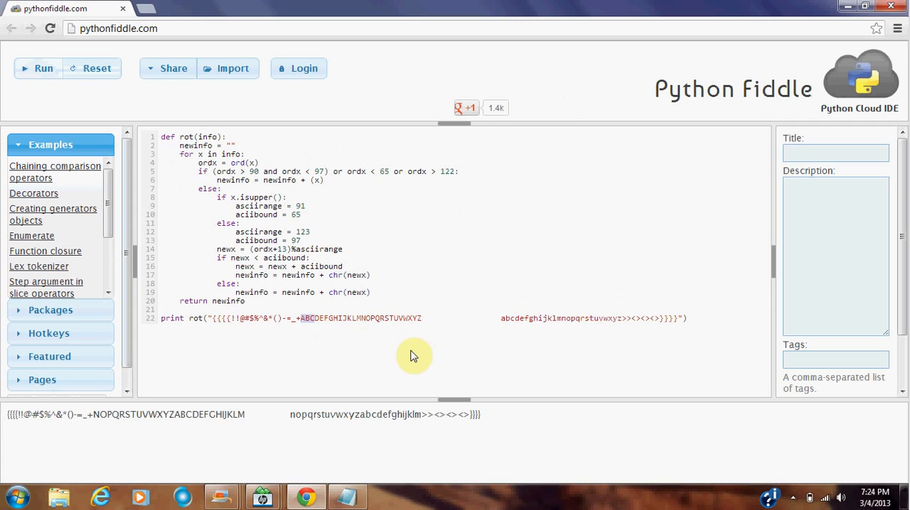
{"action": "mouse_move", "coordinate": [401, 368]}
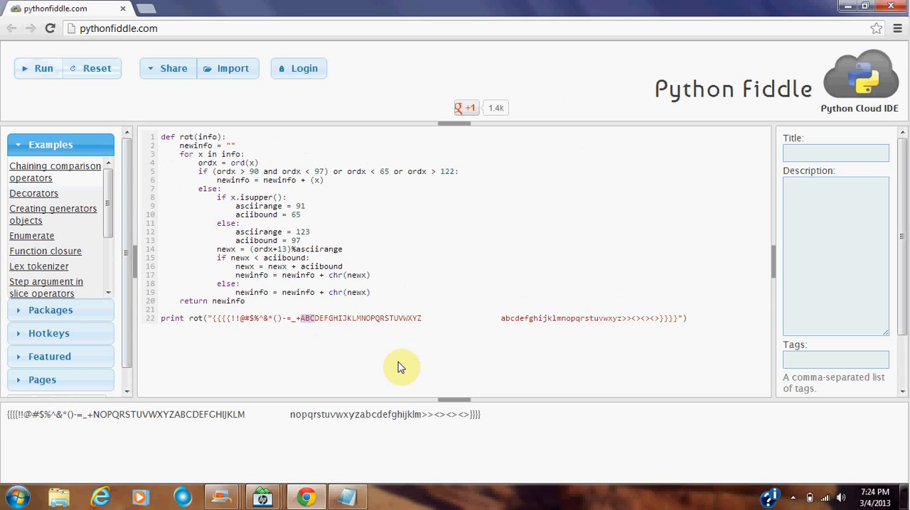
{"action": "mouse_move", "coordinate": [332, 140]}
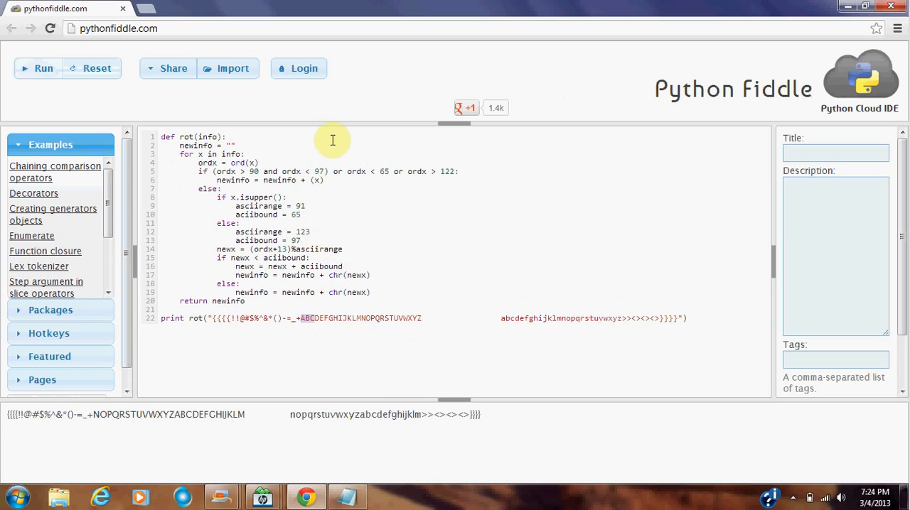
{"action": "mouse_move", "coordinate": [341, 134]}
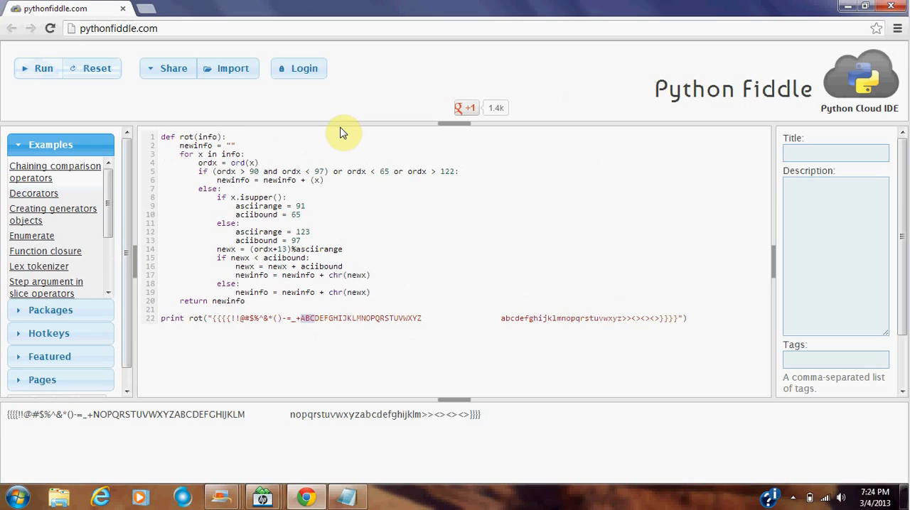